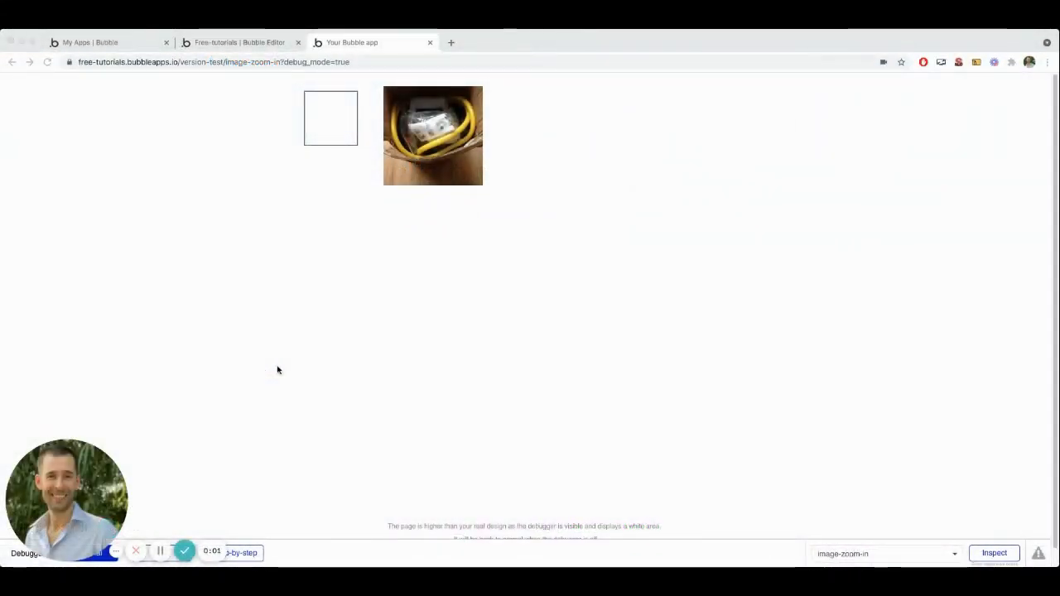
{"action": "mouse_move", "coordinate": [273, 372]}
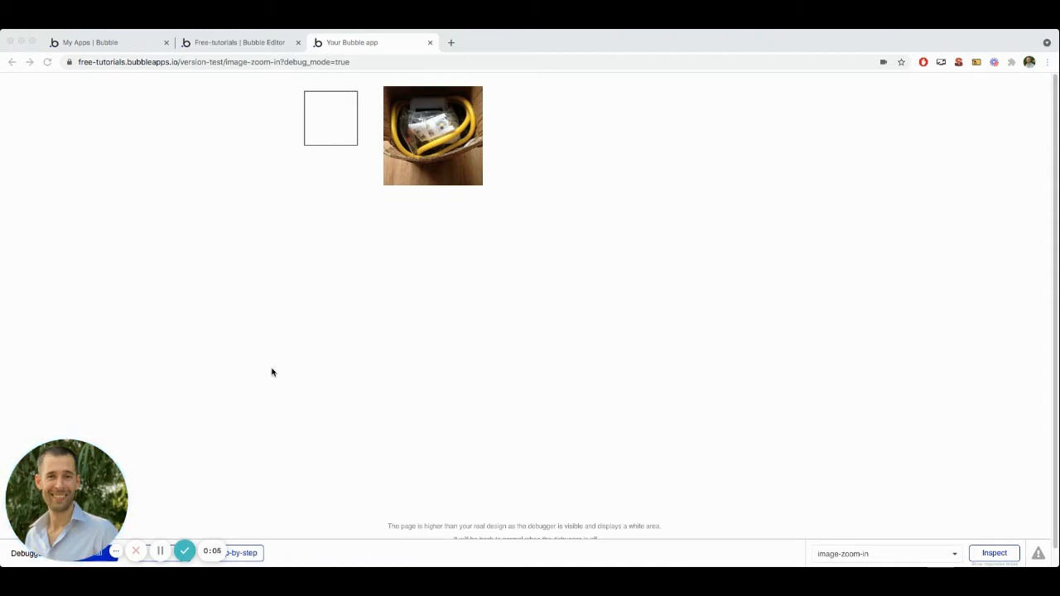
{"action": "mouse_move", "coordinate": [282, 365]}
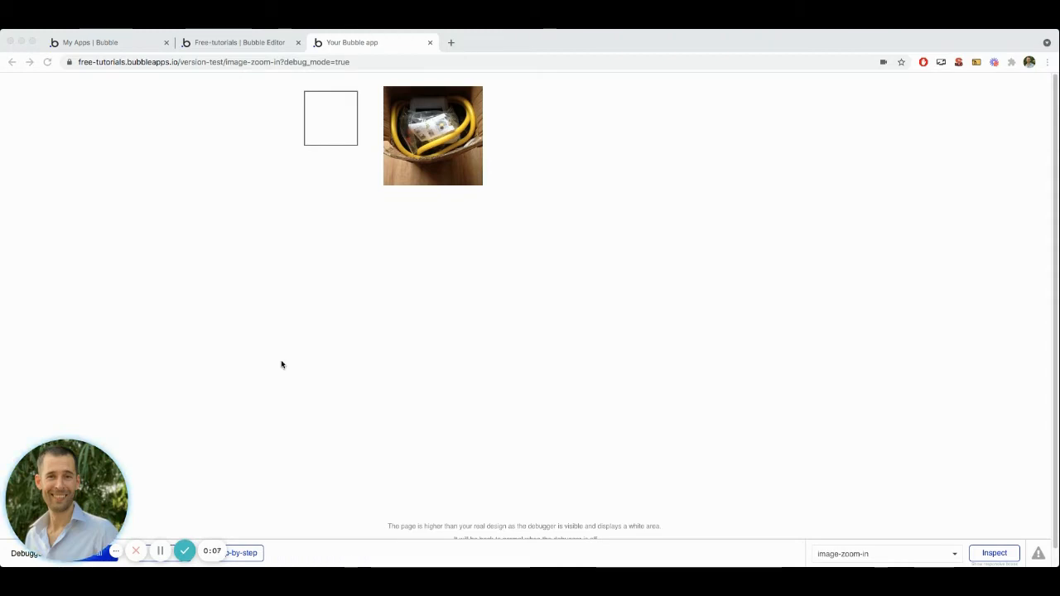
{"action": "mouse_move", "coordinate": [433, 226]}
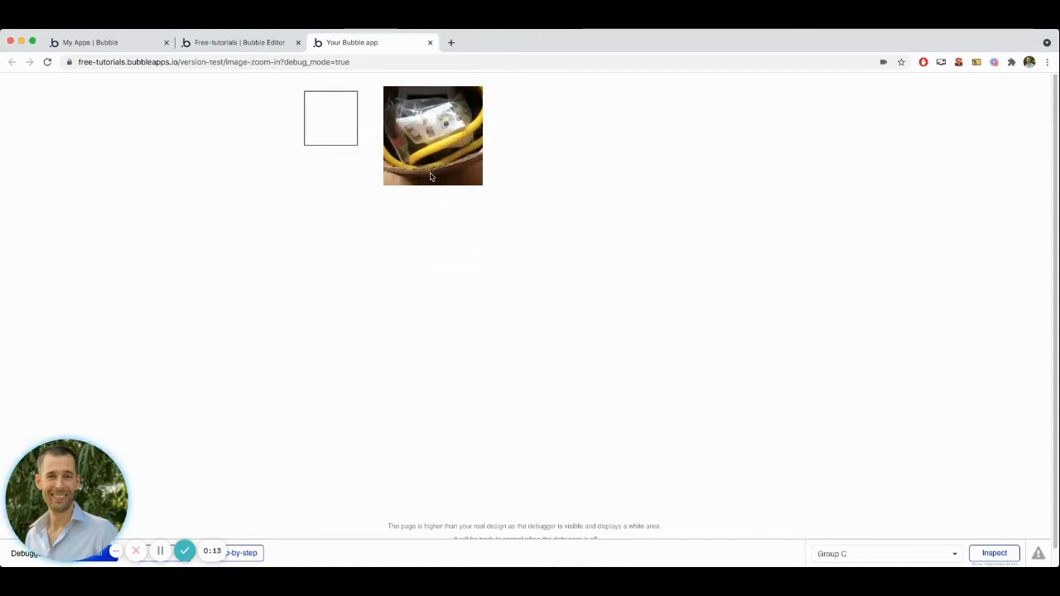
Step: Confirm the photo magnifies on hover in the preview, then return to the Bubble Editor tab
{"action": "left_click", "coordinate": [239, 42]}
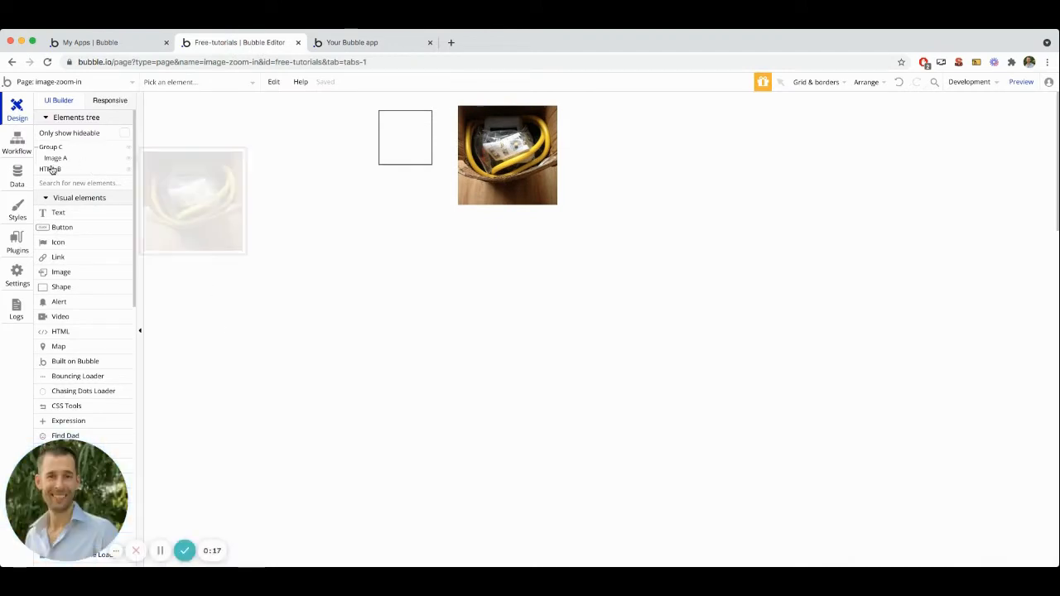
Step: Review HTML B's CSS scaling images 1.5× on hover, then view the app's Settings
{"action": "left_click", "coordinate": [50, 169]}
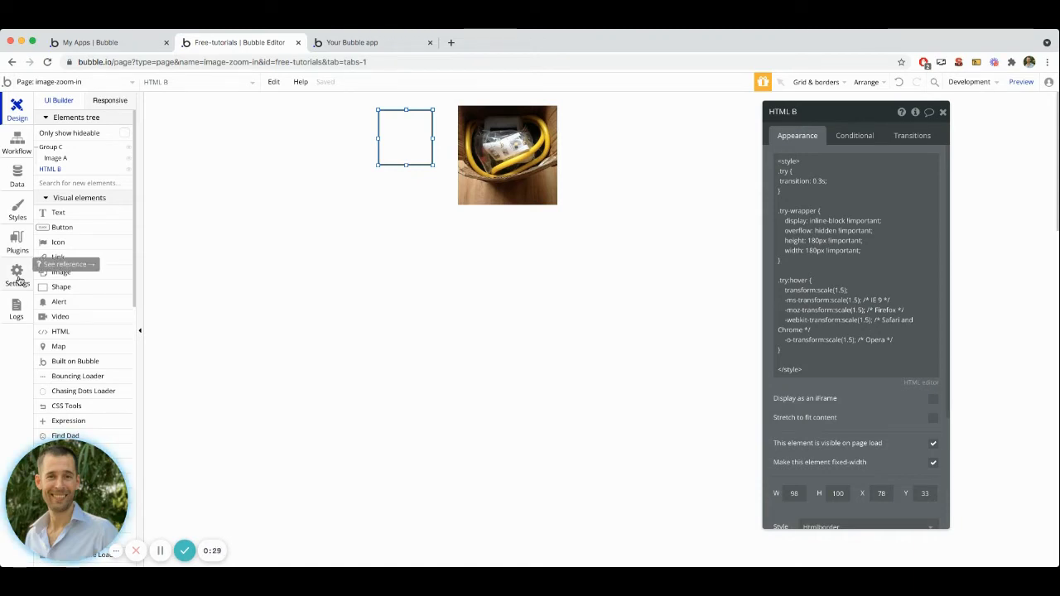
{"action": "left_click", "coordinate": [17, 273]}
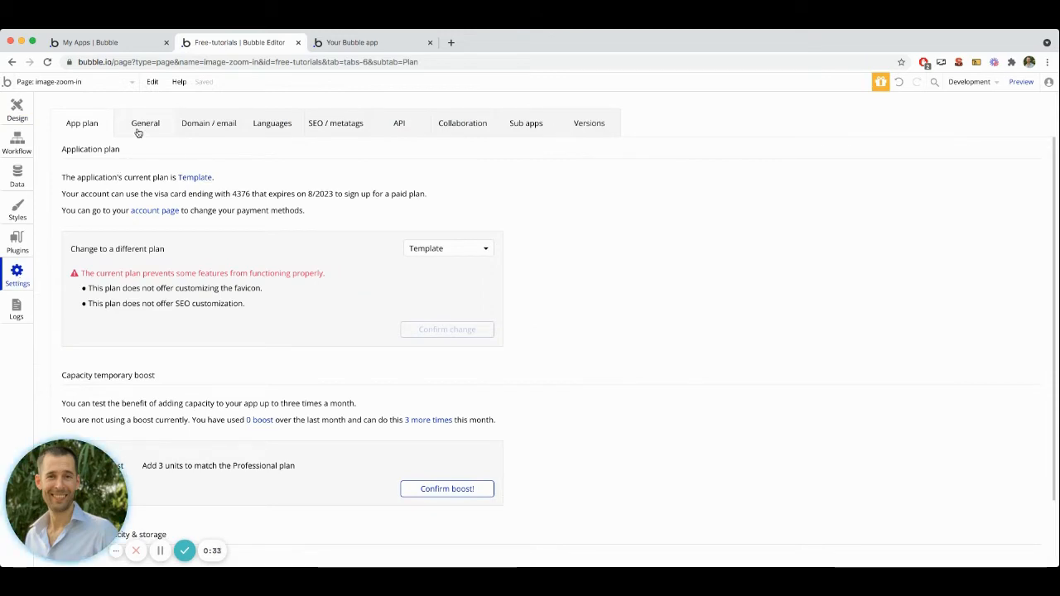
Step: Verify the ID-attribute option is enabled and CSS Tools is installed, then return to Design
{"action": "left_click", "coordinate": [145, 122]}
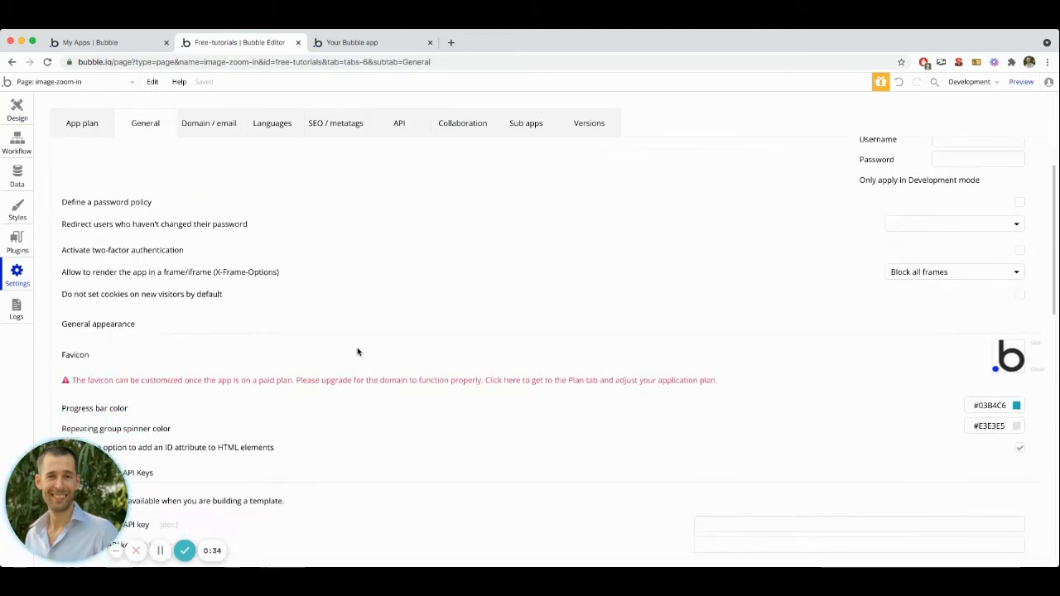
{"action": "scroll", "scroll_direction": "down", "scroll_amount": 3}
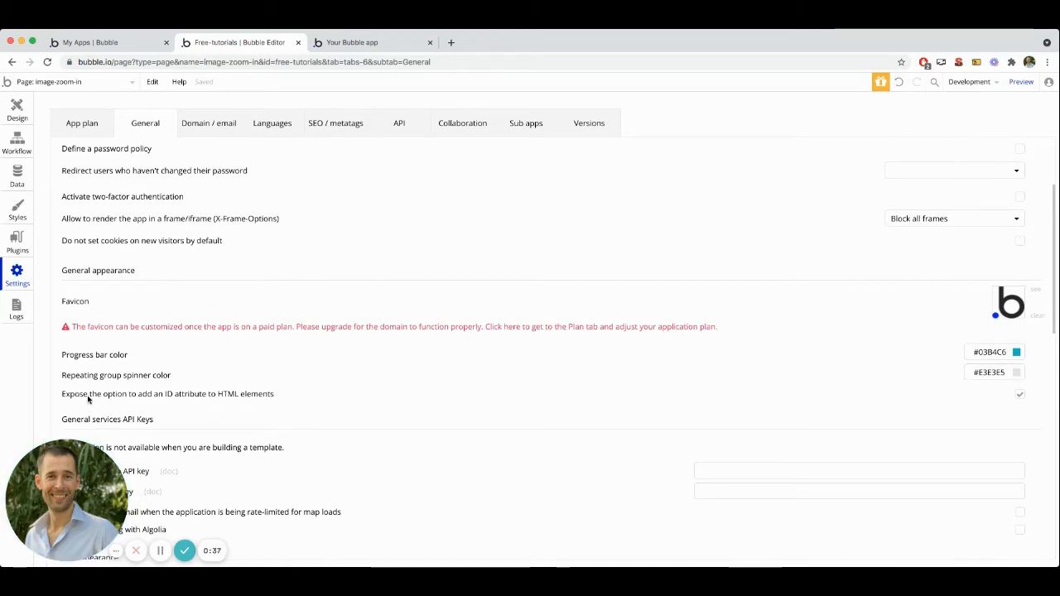
{"action": "mouse_move", "coordinate": [258, 394]}
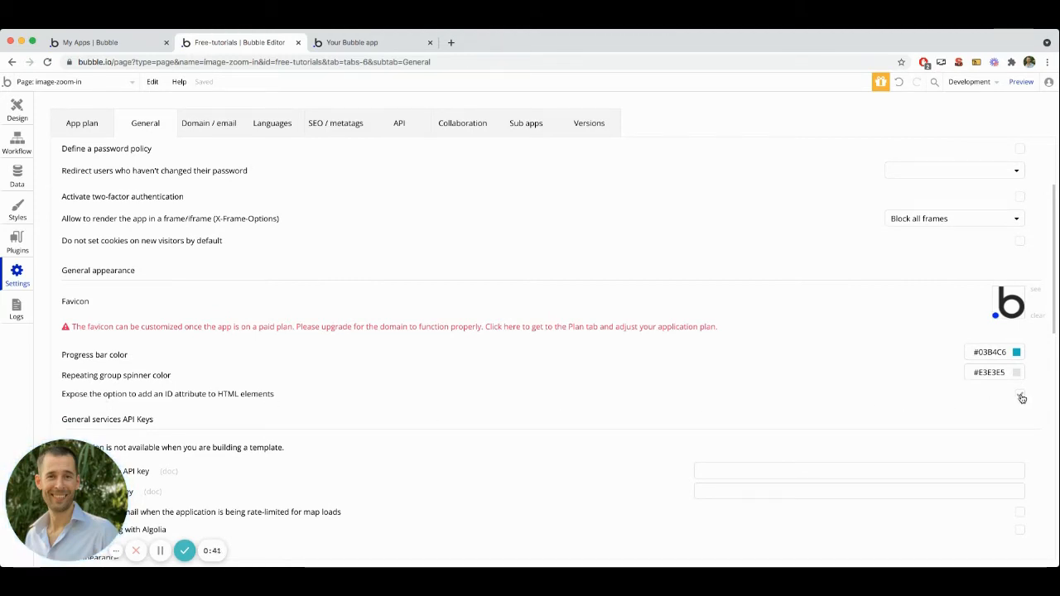
{"action": "left_click", "coordinate": [1020, 393]}
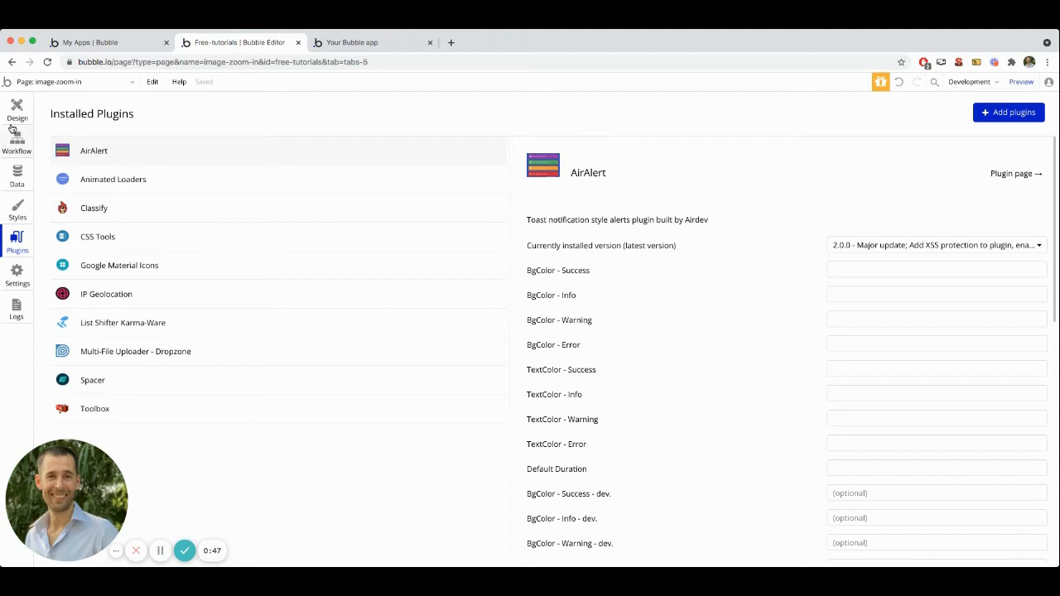
{"action": "mouse_move", "coordinate": [17, 108]}
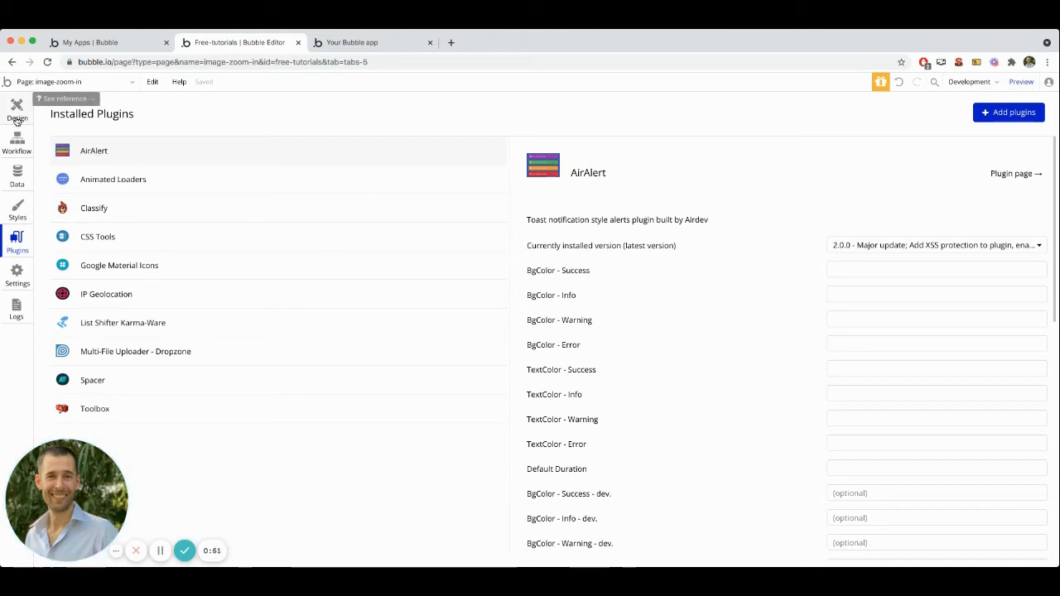
{"action": "left_click", "coordinate": [17, 108]}
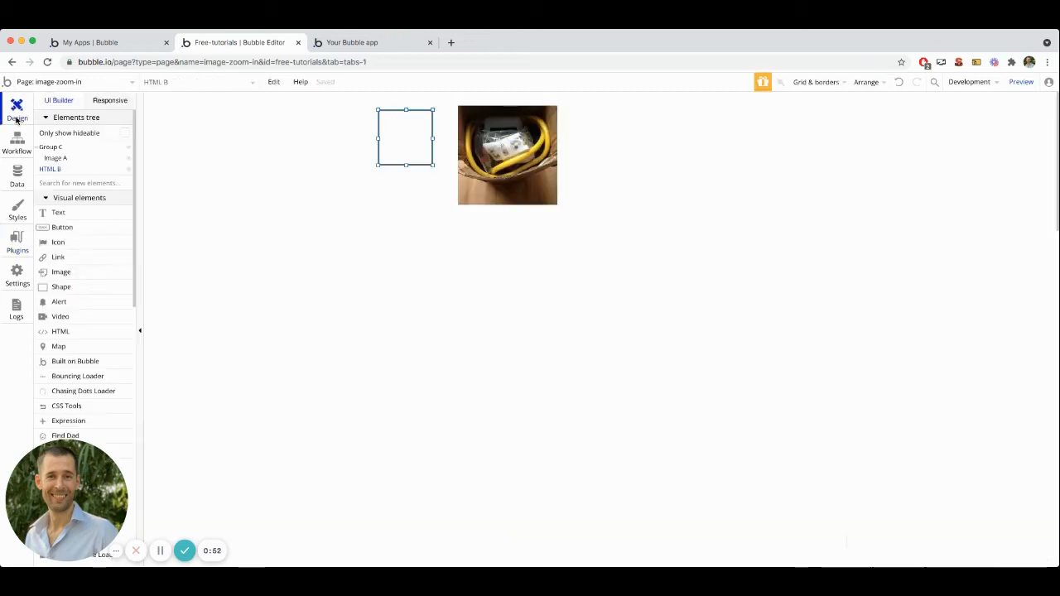
Step: Confirm Group C's ID attribute is addClass "try-wrapper", then select Image A
{"action": "left_click", "coordinate": [405, 137]}
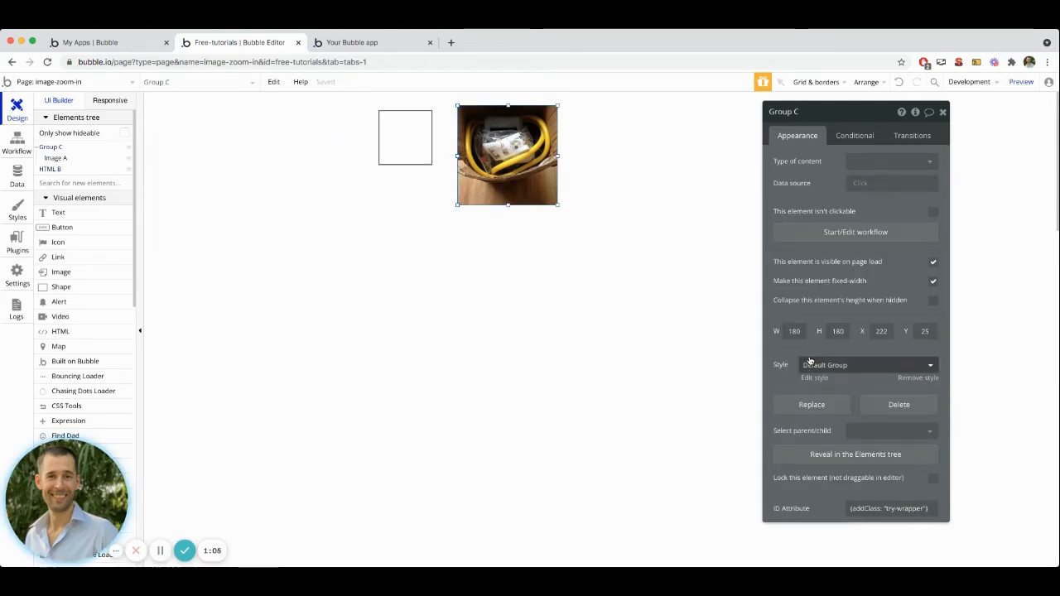
{"action": "left_click", "coordinate": [888, 507]}
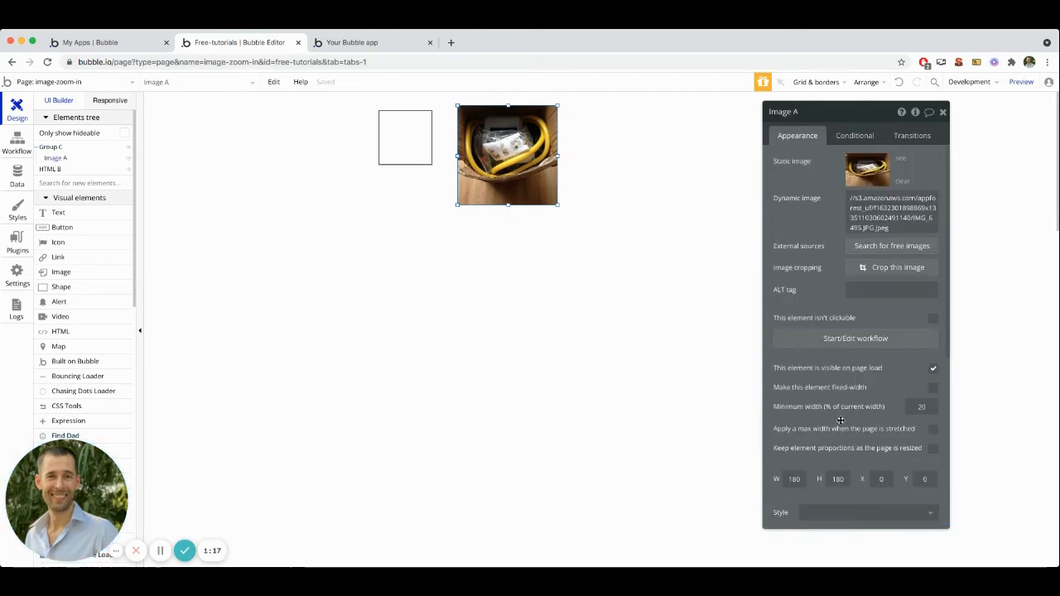
Step: Check Image A's ID attribute reads addClass "try", then select HTML B
{"action": "scroll", "scroll_direction": "down", "scroll_amount": 3}
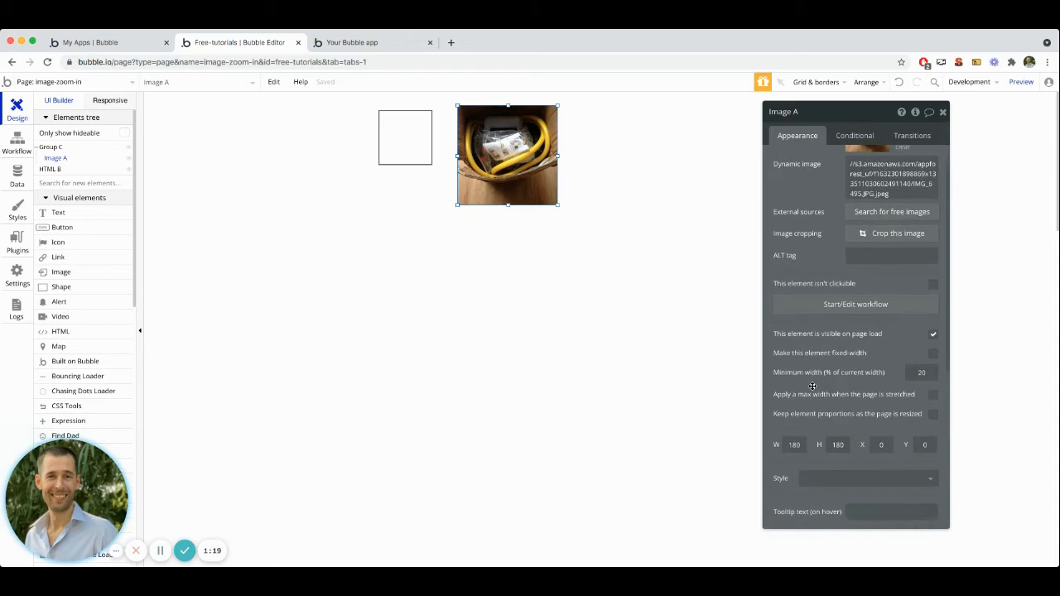
{"action": "scroll", "scroll_direction": "down", "scroll_amount": 3}
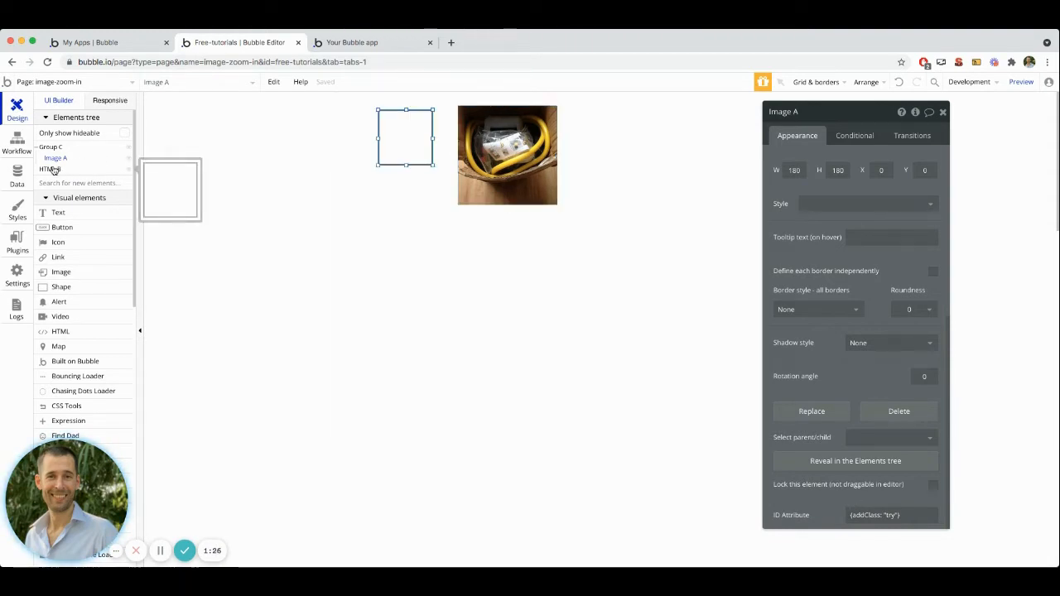
{"action": "left_click", "coordinate": [49, 169]}
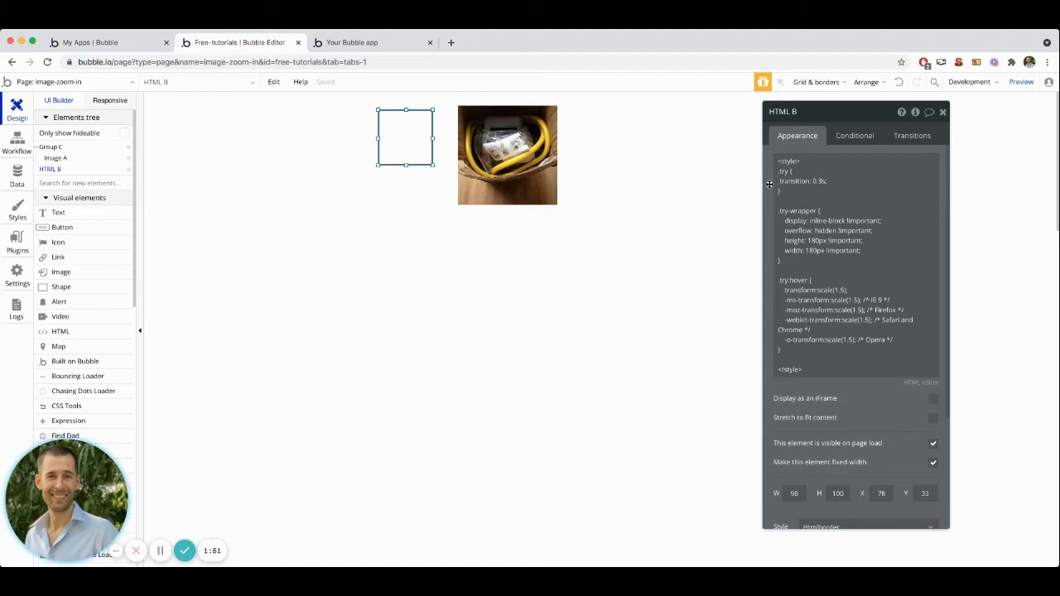
Step: Highlight and examine the .try-wrapper rule in HTML B's CSS code
{"action": "left_click", "coordinate": [816, 181]}
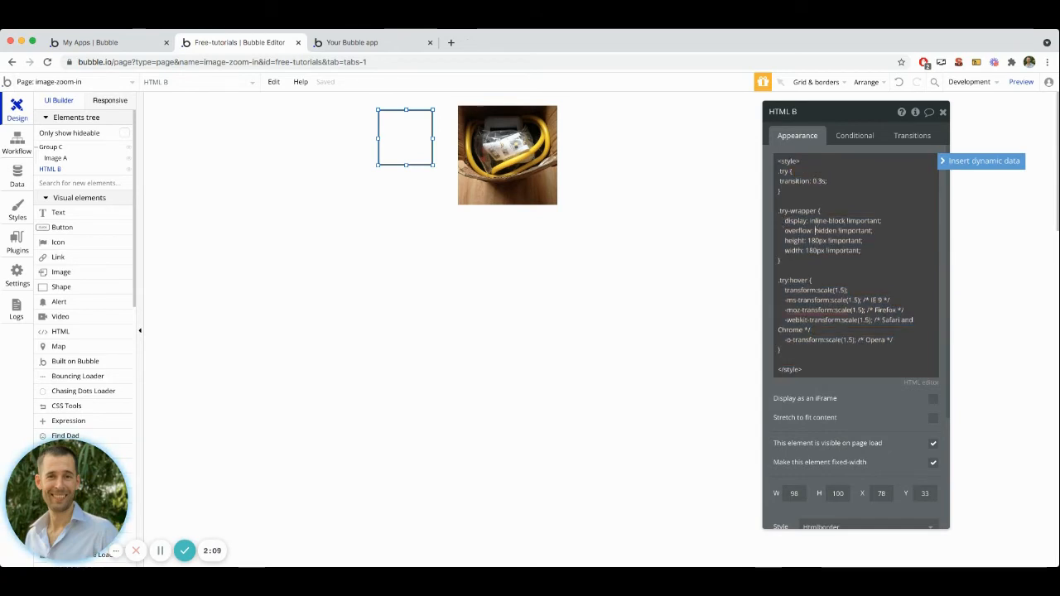
{"action": "left_click_drag", "start_coordinate": [782, 221], "coordinate": [881, 231]}
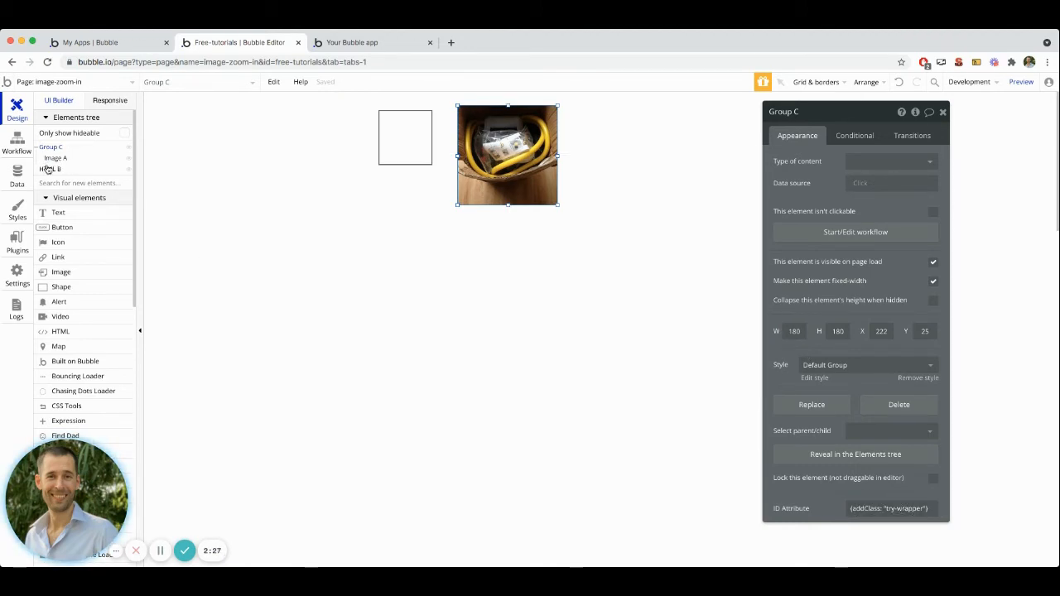
Step: Reopen HTML B to show the try-wrapper rule setting 180px height and width
{"action": "left_click", "coordinate": [50, 169]}
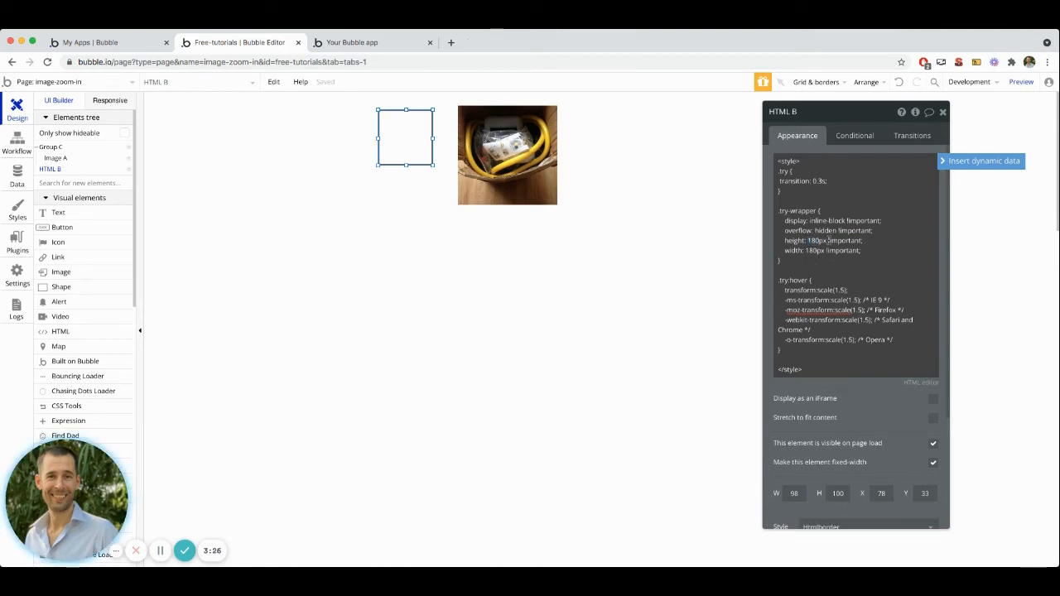
{"action": "double_click", "coordinate": [845, 240]}
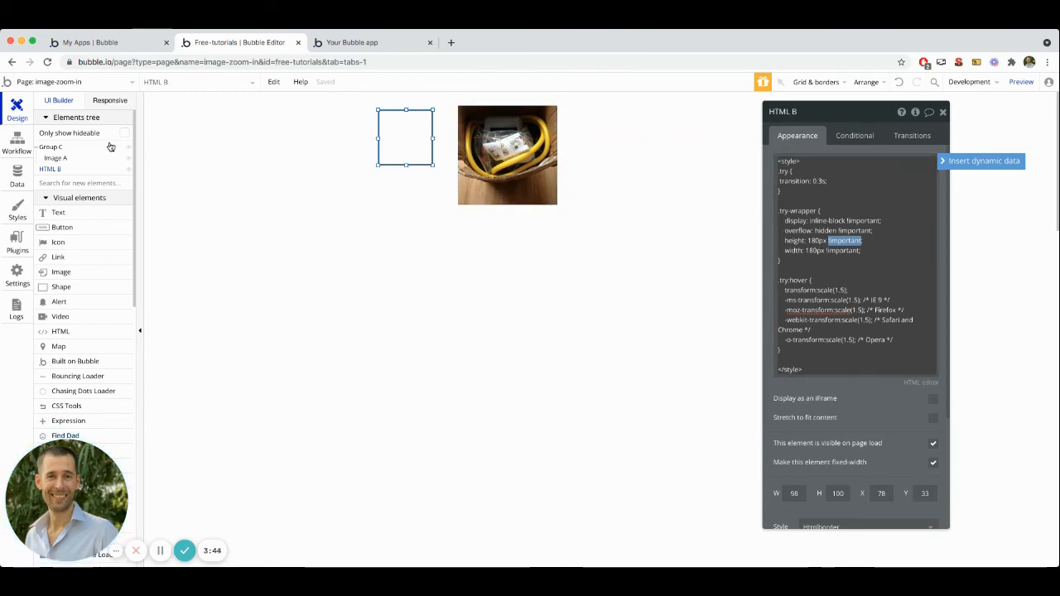
{"action": "left_click", "coordinate": [506, 154]}
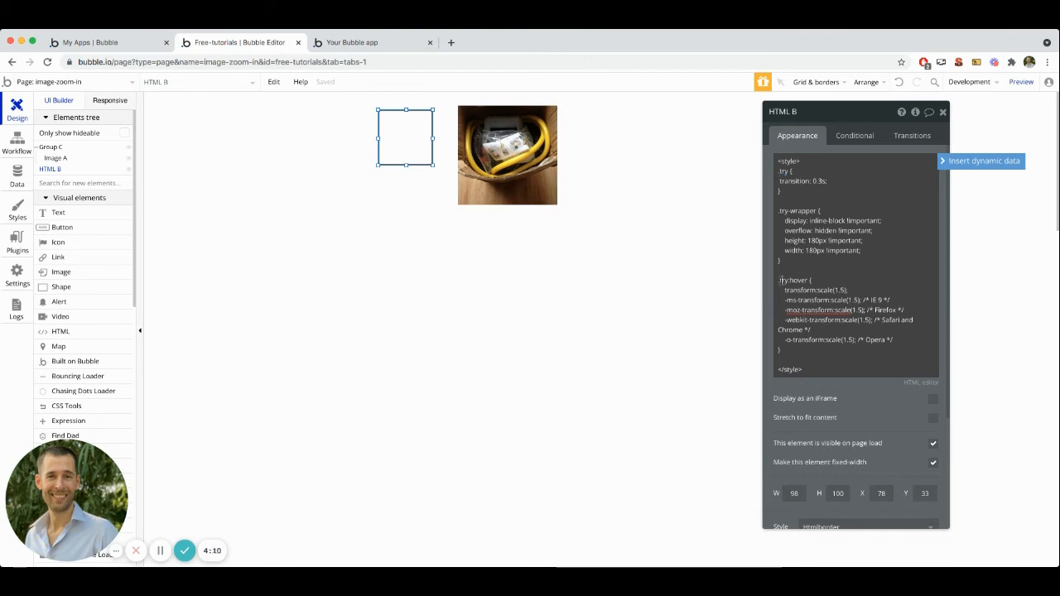
{"action": "double_click", "coordinate": [793, 280]}
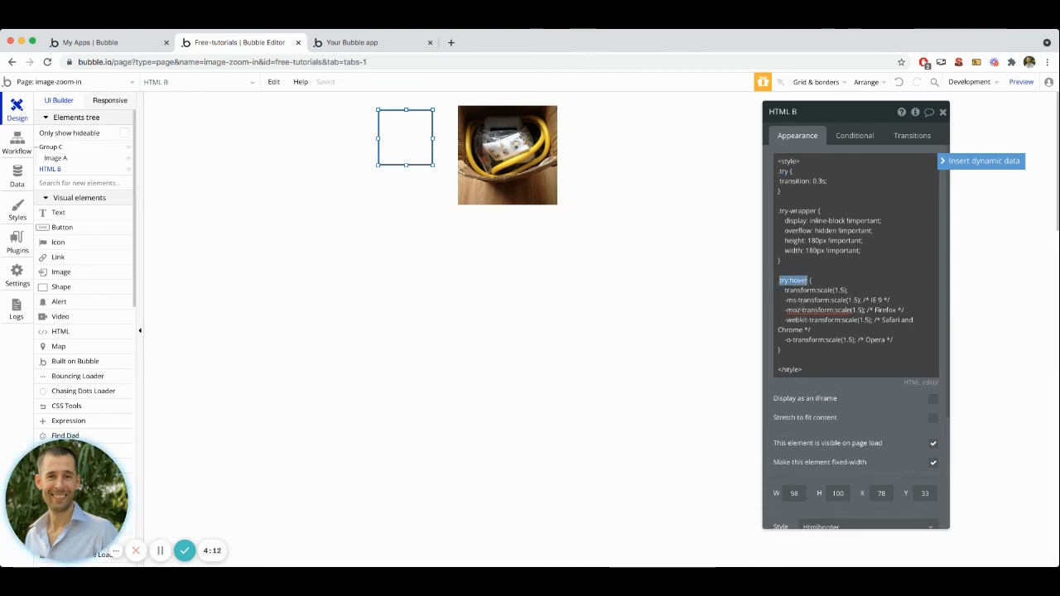